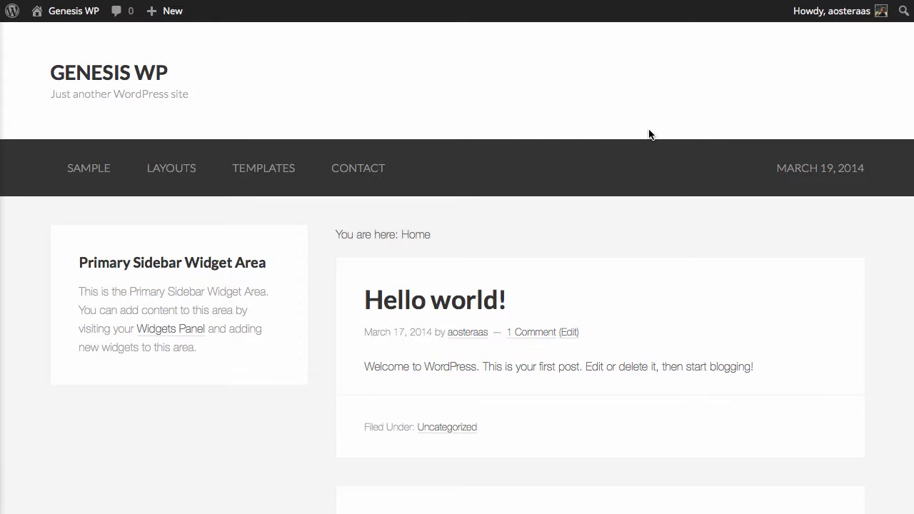
mouse_move(570, 133)
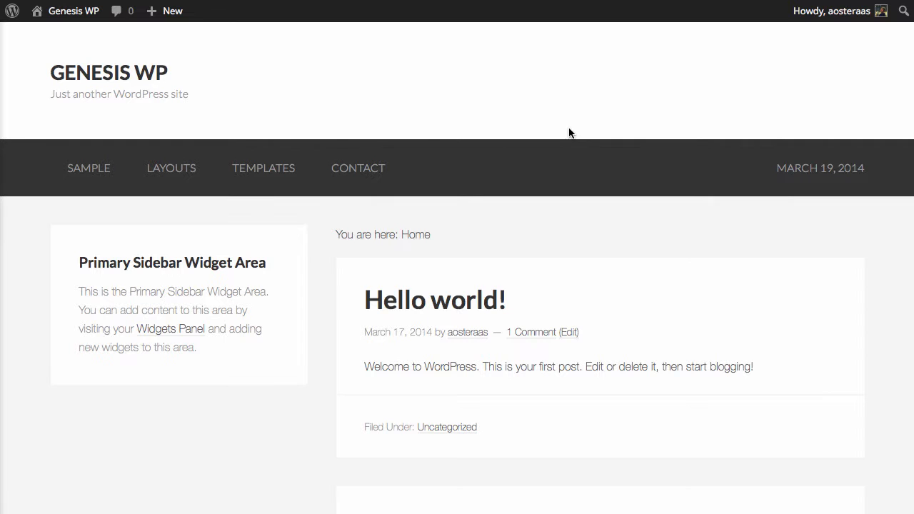
Open the Hello world! post in the post editor.
scroll(down, 3)
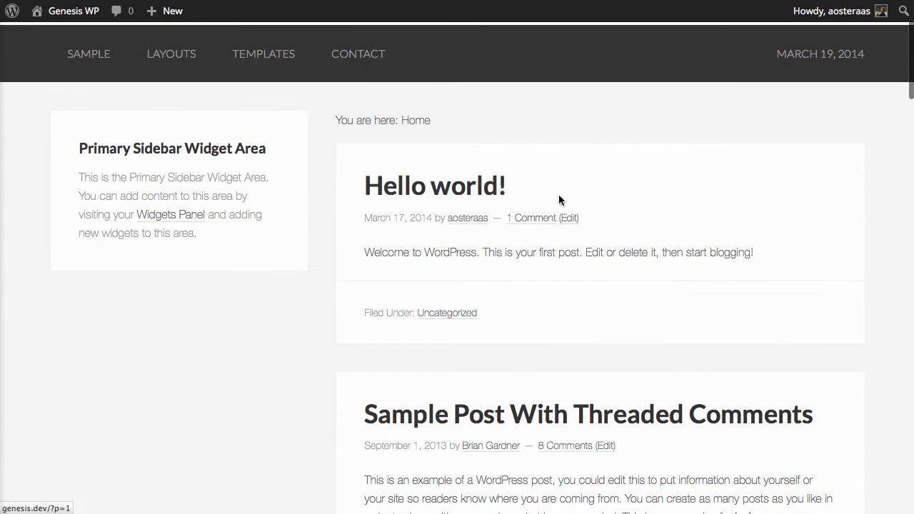
click(568, 218)
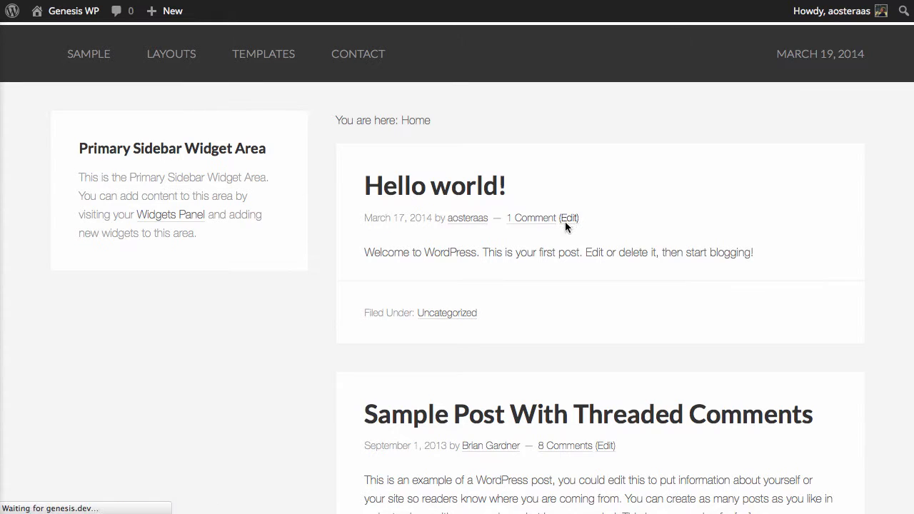
click(568, 218)
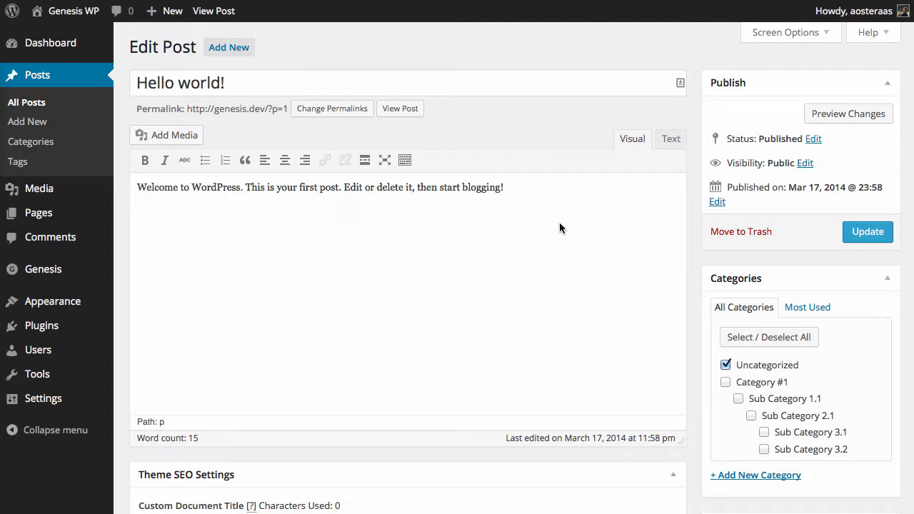
Choose the full-width, no-sidebar content layout in Layout Settings.
scroll(down, 3)
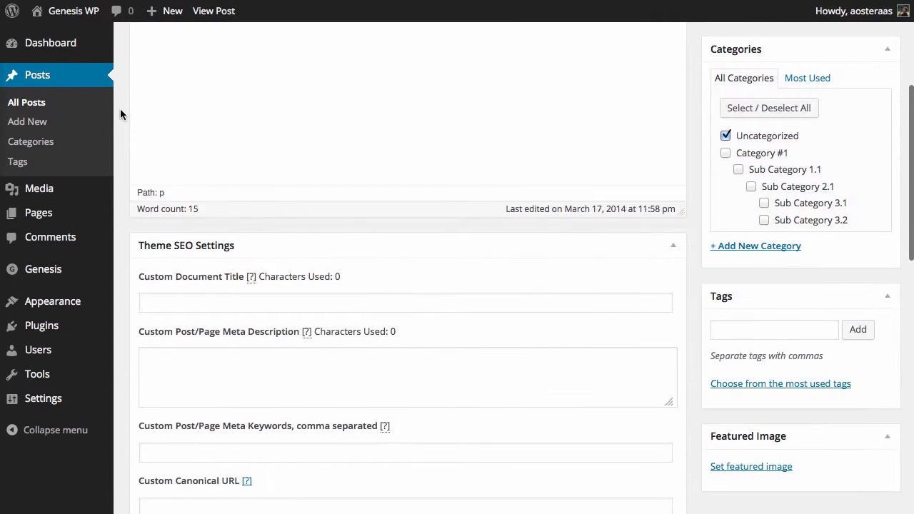
scroll(down, 3)
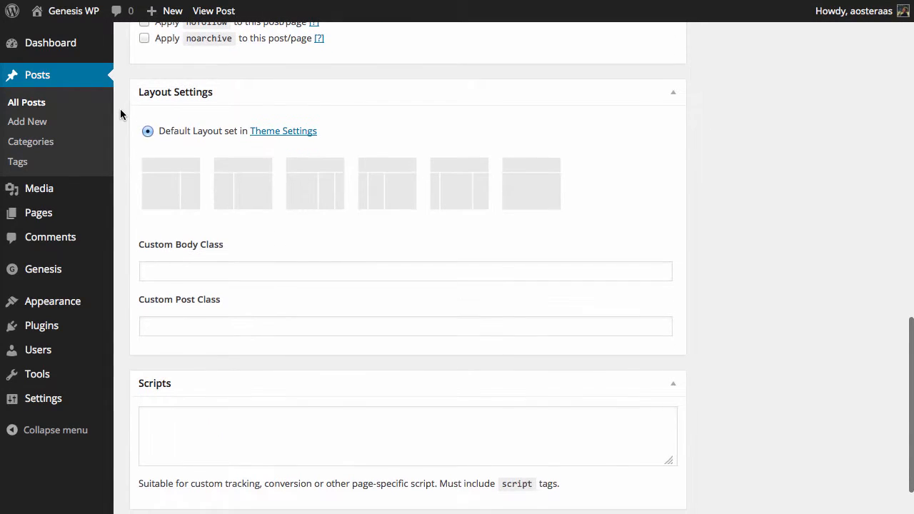
mouse_move(150, 115)
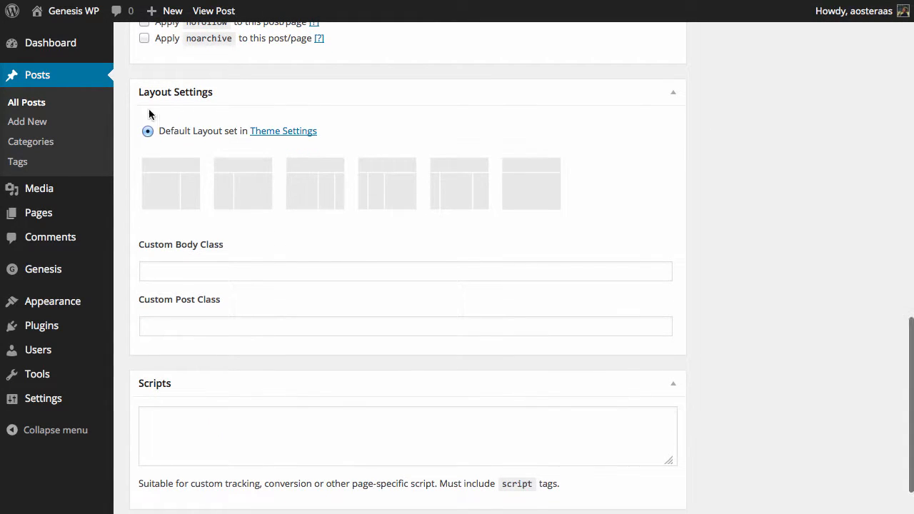
click(171, 183)
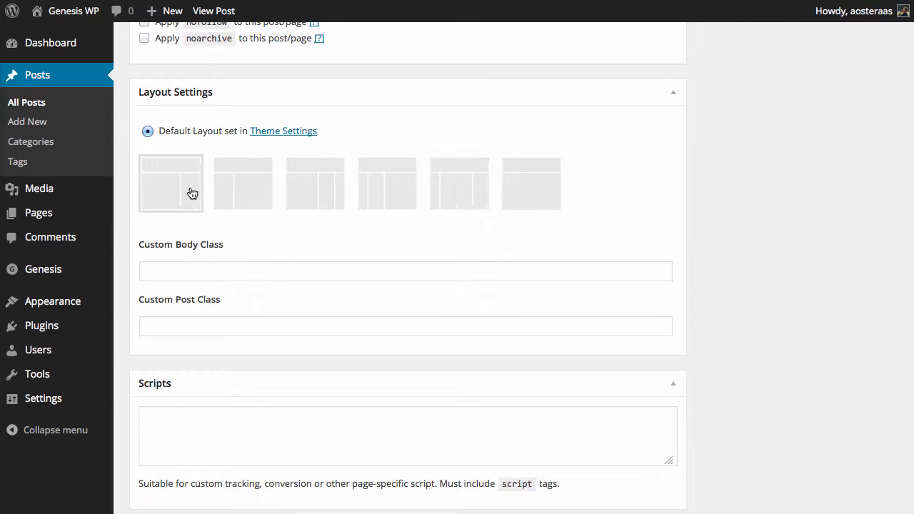
mouse_move(242, 183)
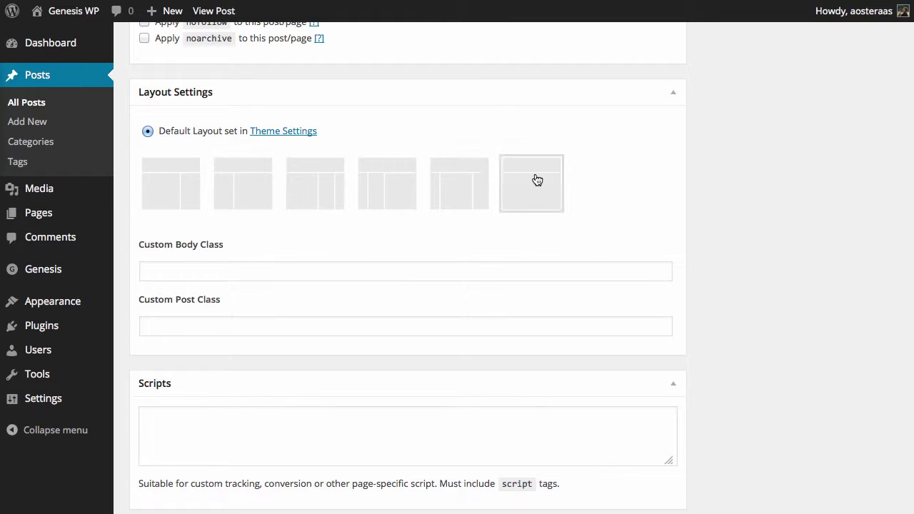
click(531, 183)
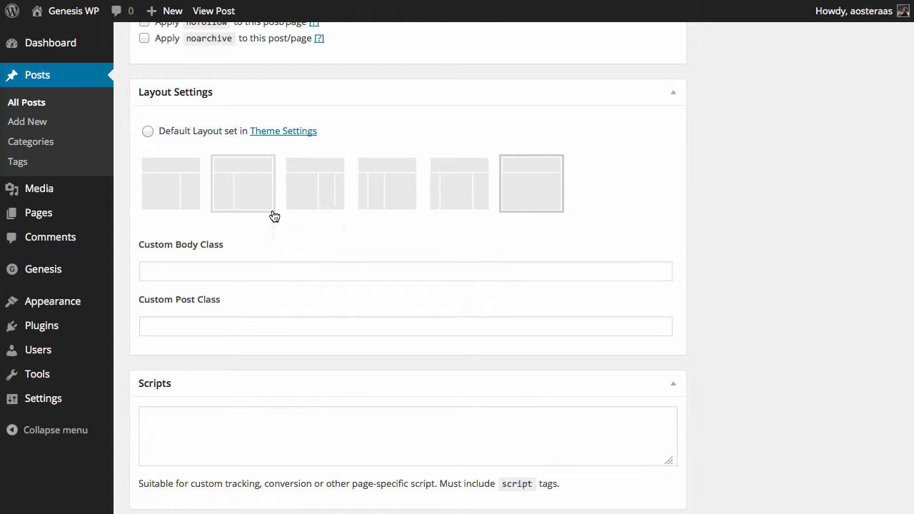
Enter 'wpkbdemo' in the Custom Post Class field of Layout Settings.
click(404, 271)
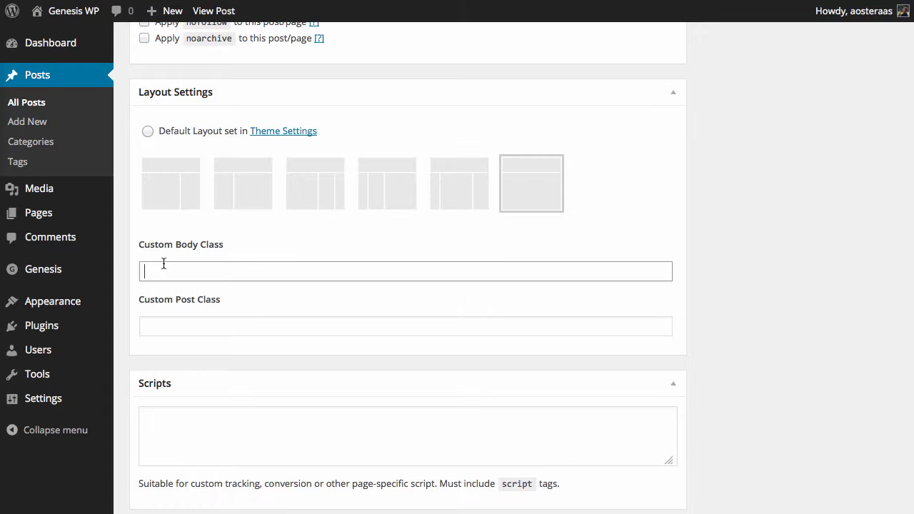
mouse_move(214, 250)
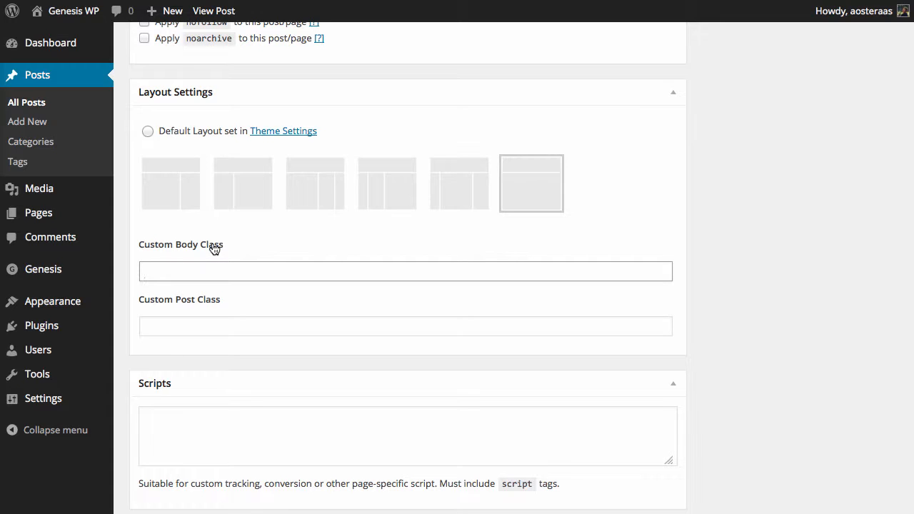
click(405, 270)
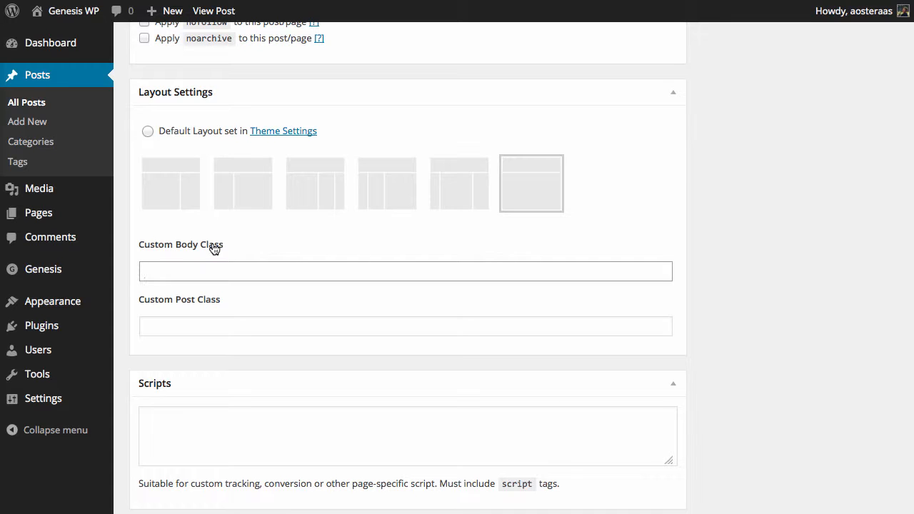
click(404, 326)
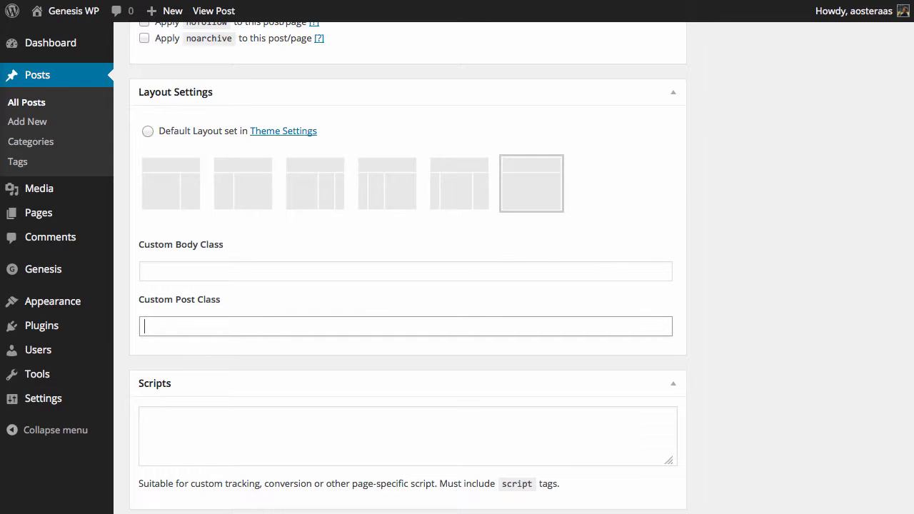
text(wpk)
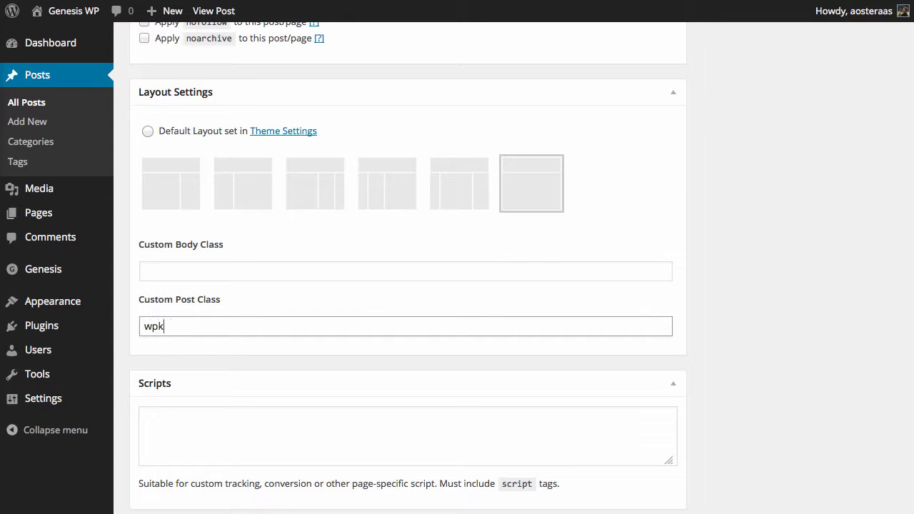
text(bdemo {)
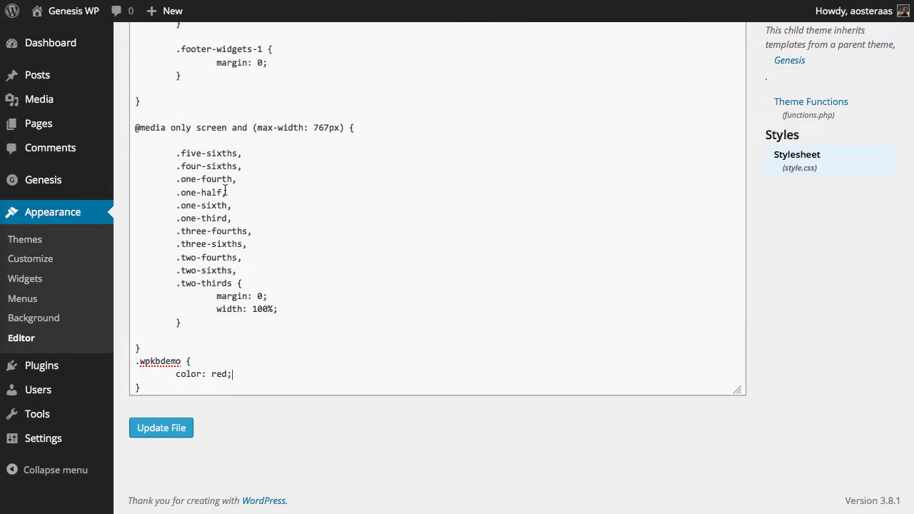
mouse_move(454, 415)
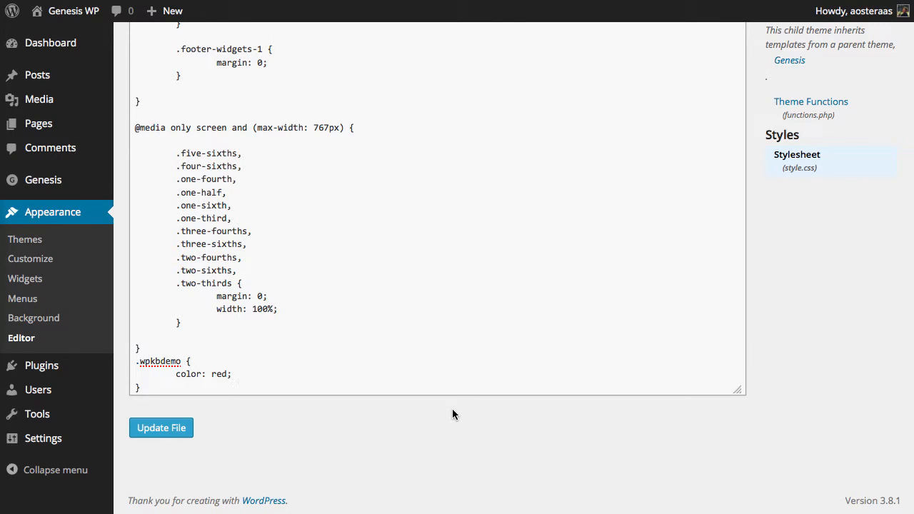
Add .wpkbdemo { color: red; } to the child theme's style.css and update the file.
click(232, 373)
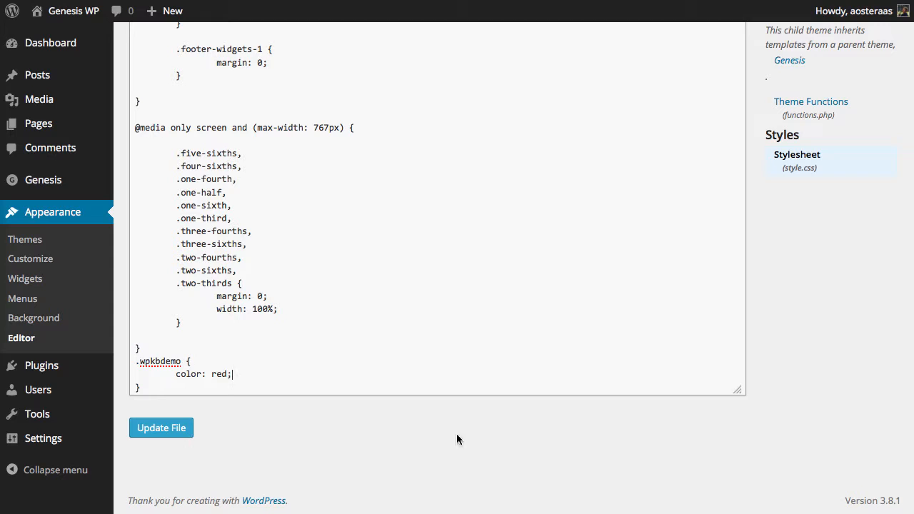
mouse_move(225, 444)
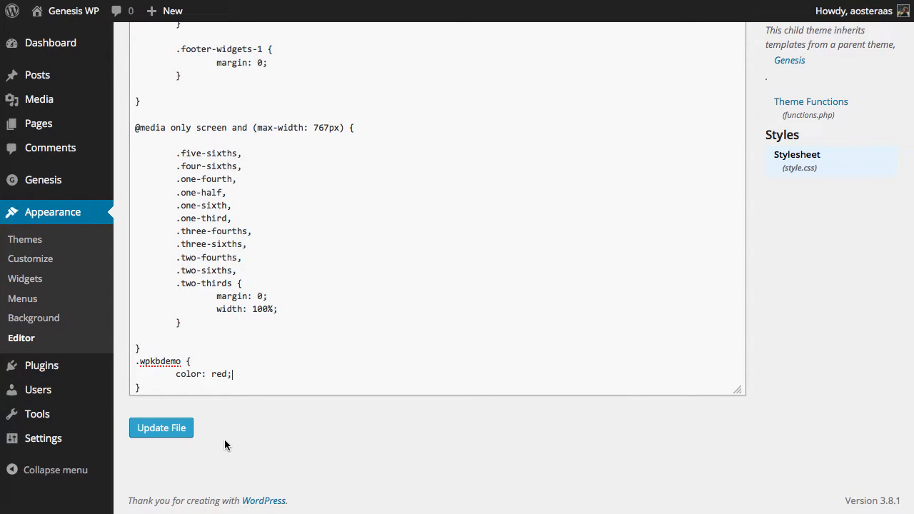
mouse_move(161, 381)
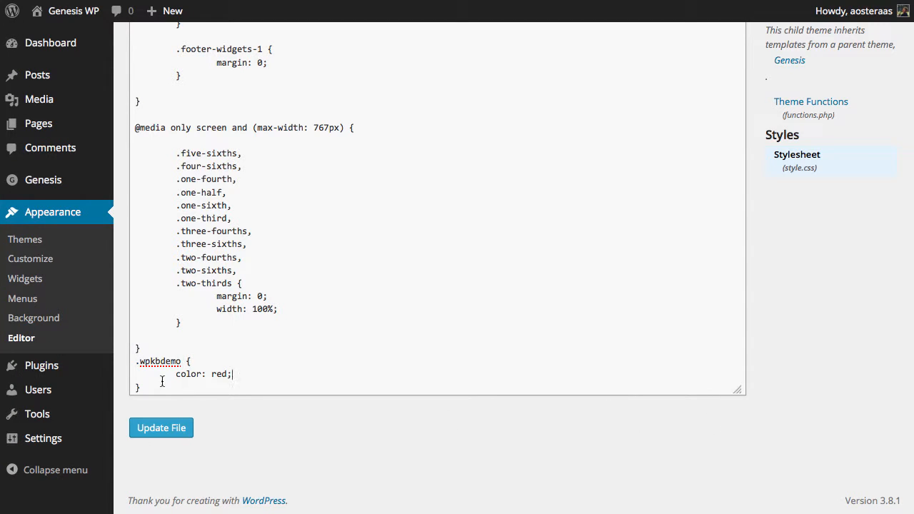
mouse_move(236, 446)
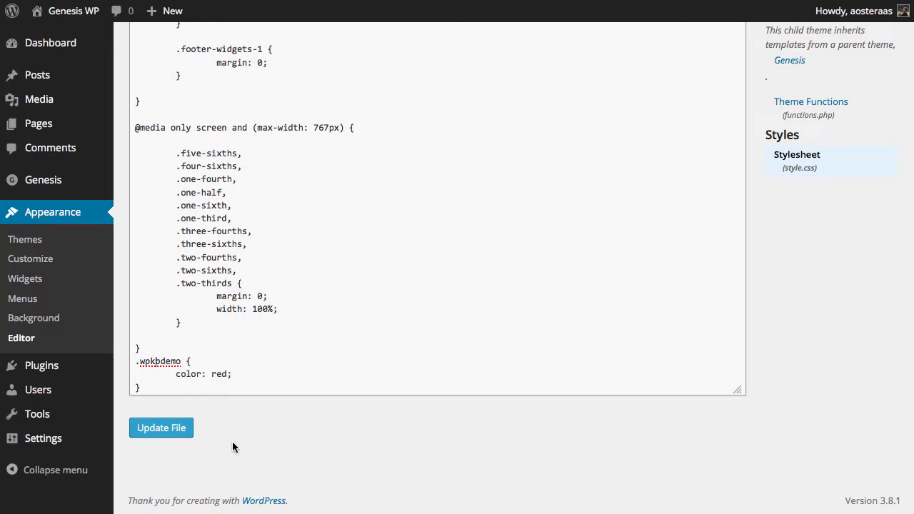
mouse_move(161, 428)
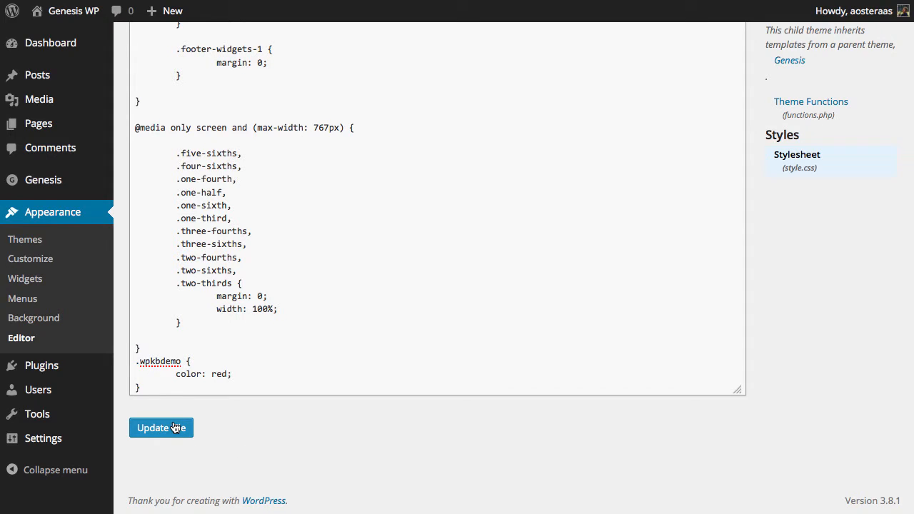
click(160, 427)
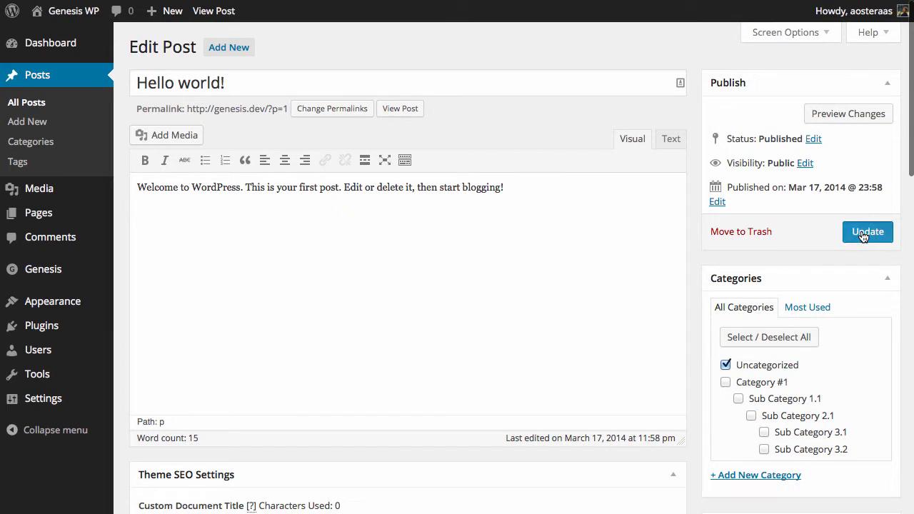
Update the Hello world! post, then follow View post to its live page.
click(867, 231)
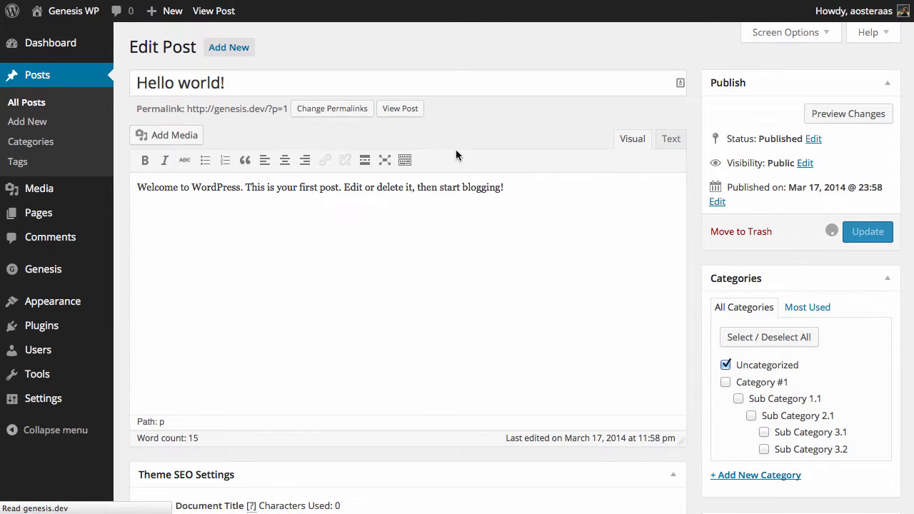
click(867, 231)
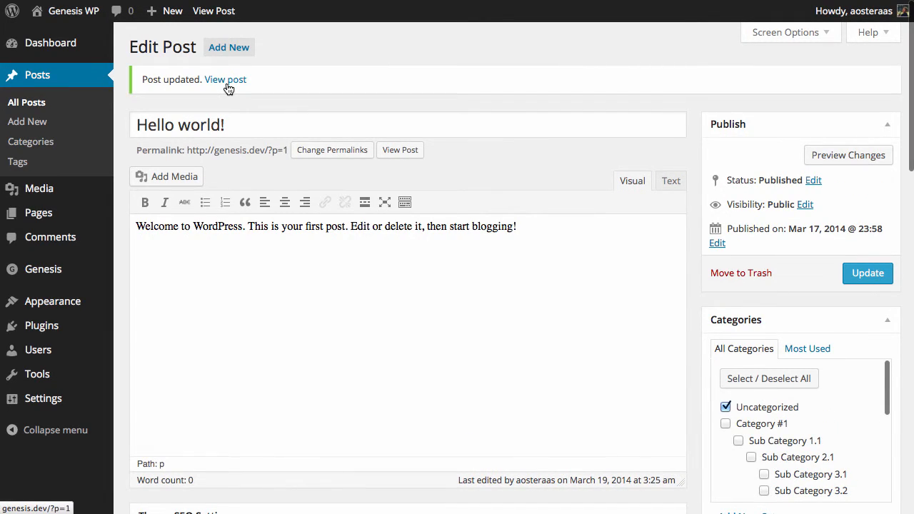
click(225, 79)
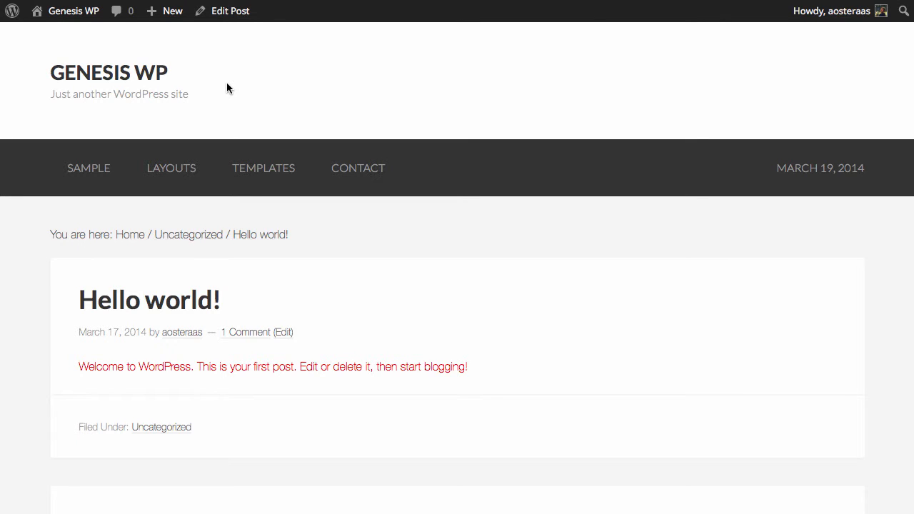
mouse_move(356, 113)
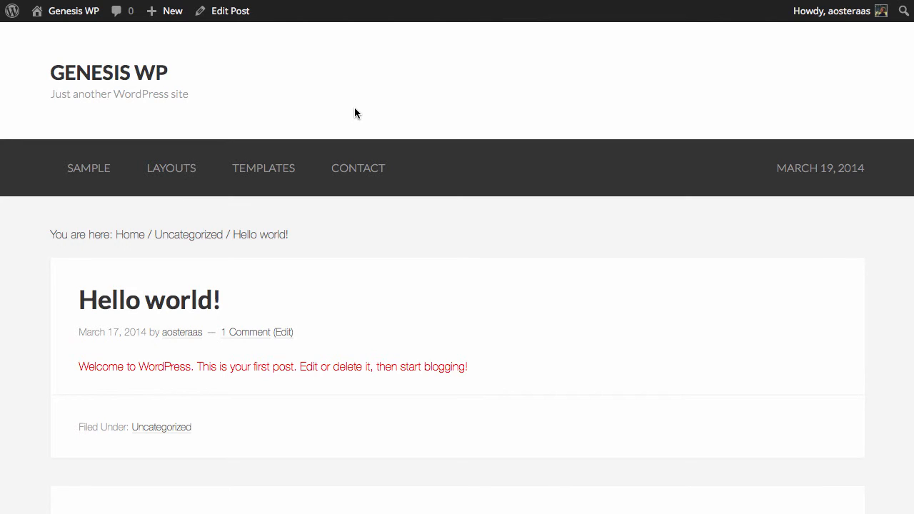
Select the red body paragraph on the live page, then deselect it.
triple_click(272, 366)
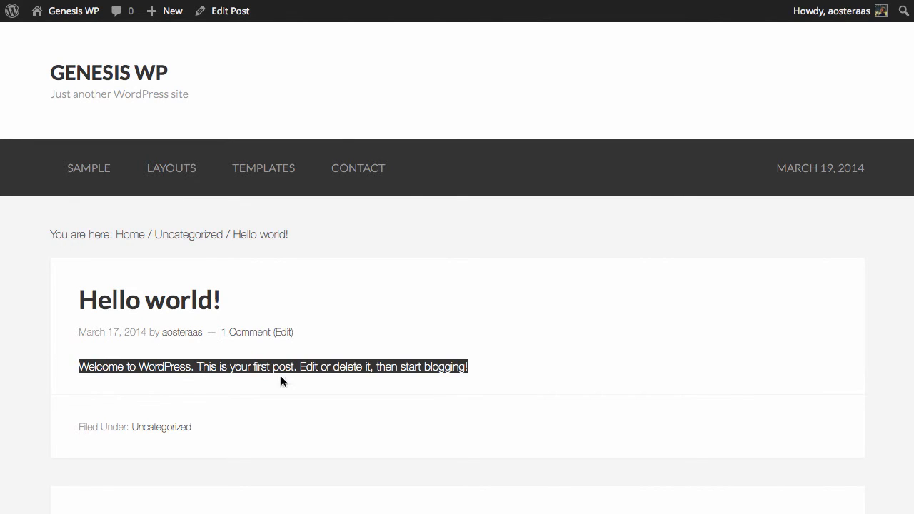
click(415, 427)
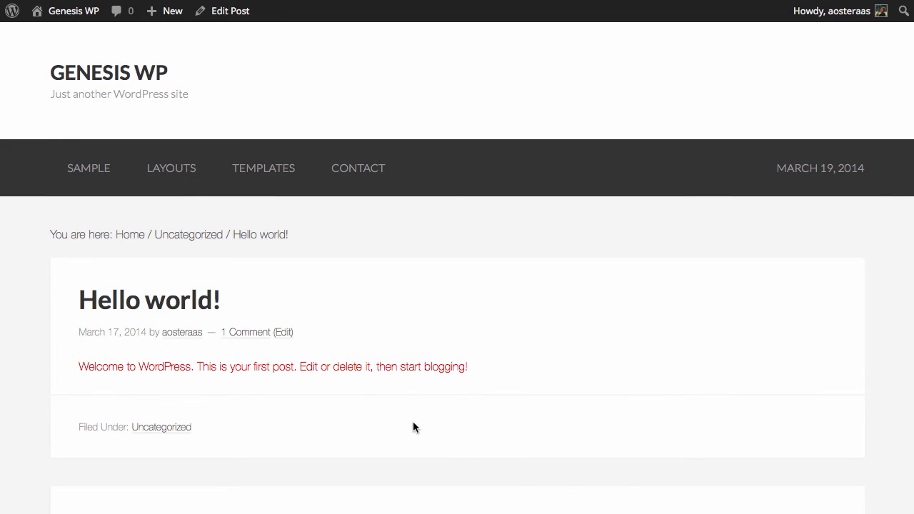